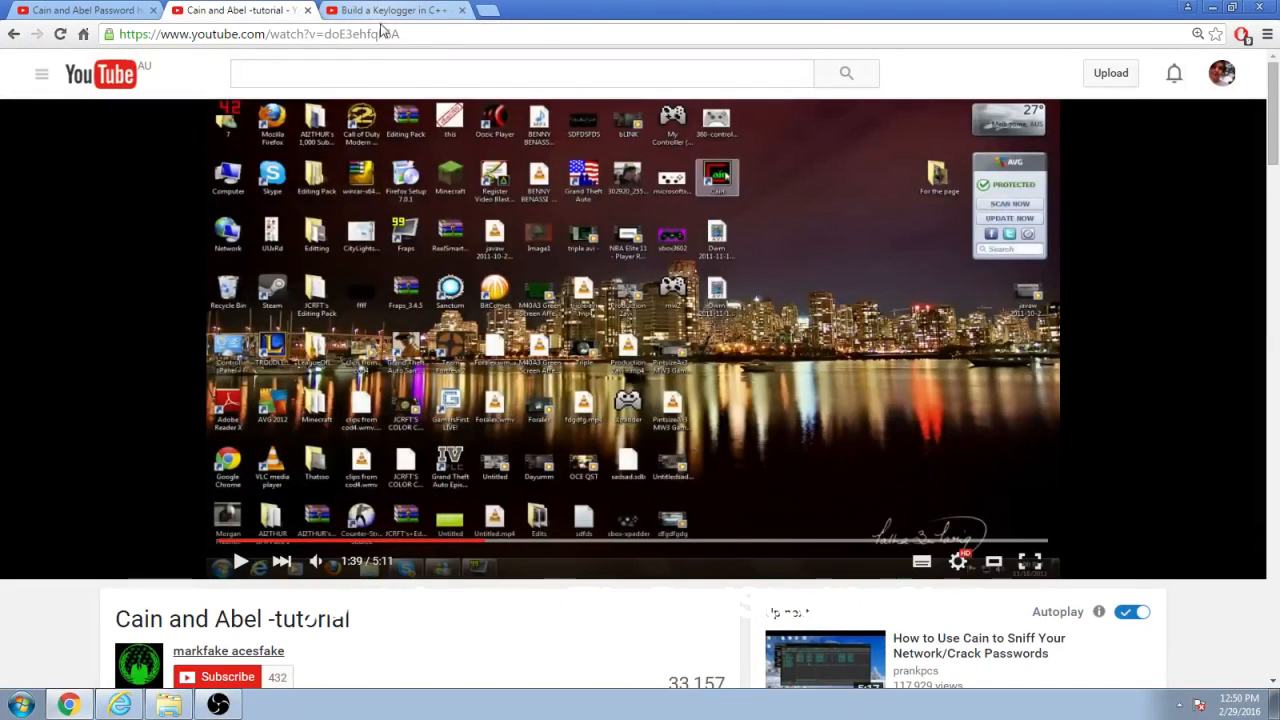
pyautogui.moveTo(365, 372)
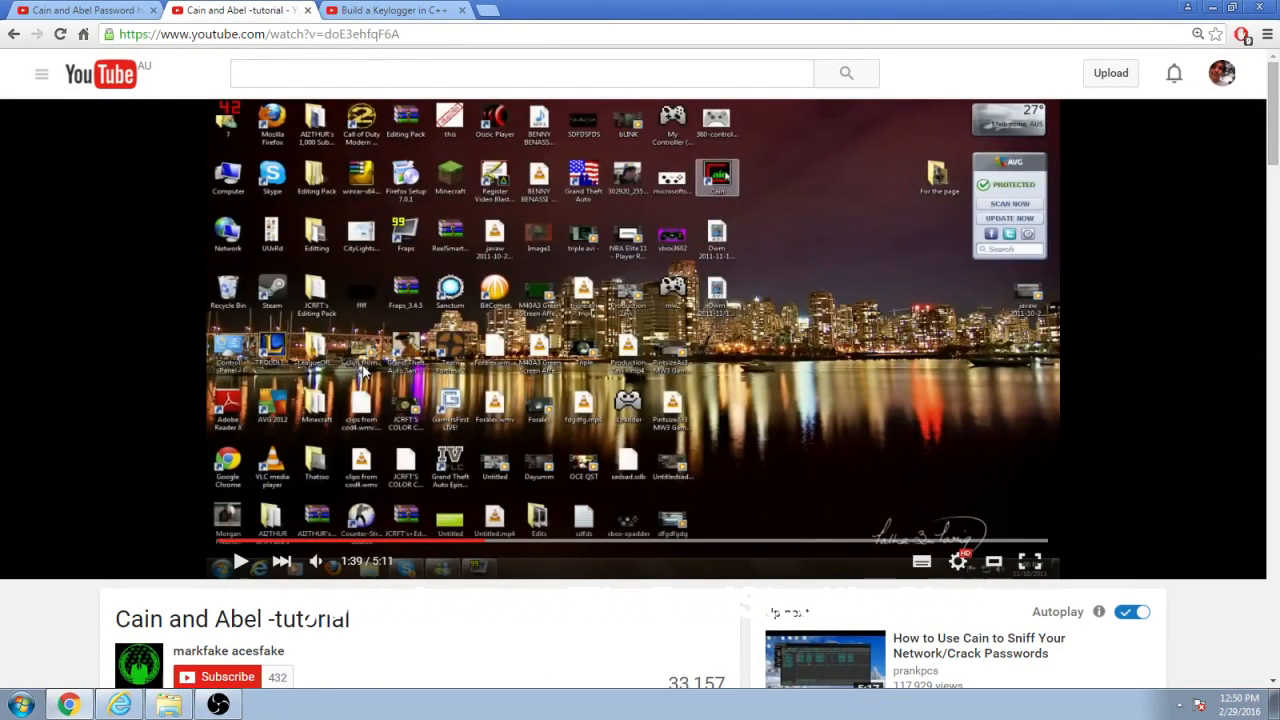
# Resume the Cain and Abel tutorial, view the keylogger video, then head to oxid.it's Cain page.
pyautogui.click(241, 561)
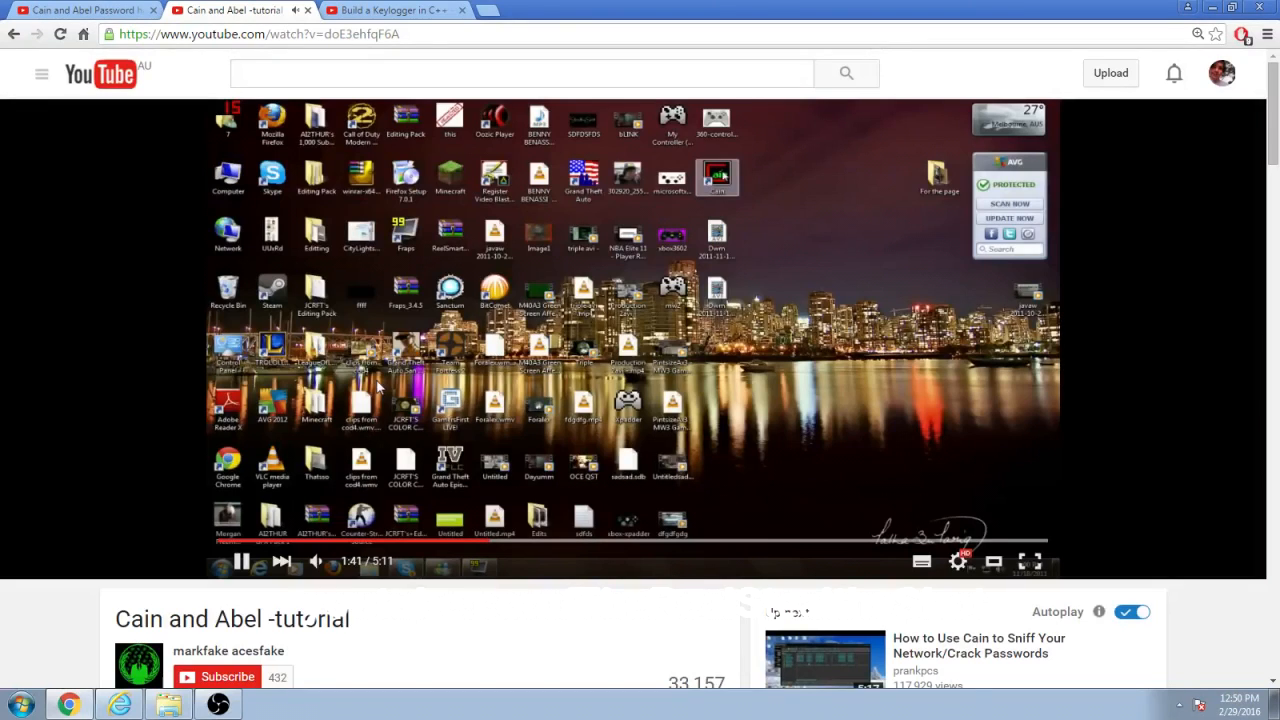
pyautogui.click(390, 10)
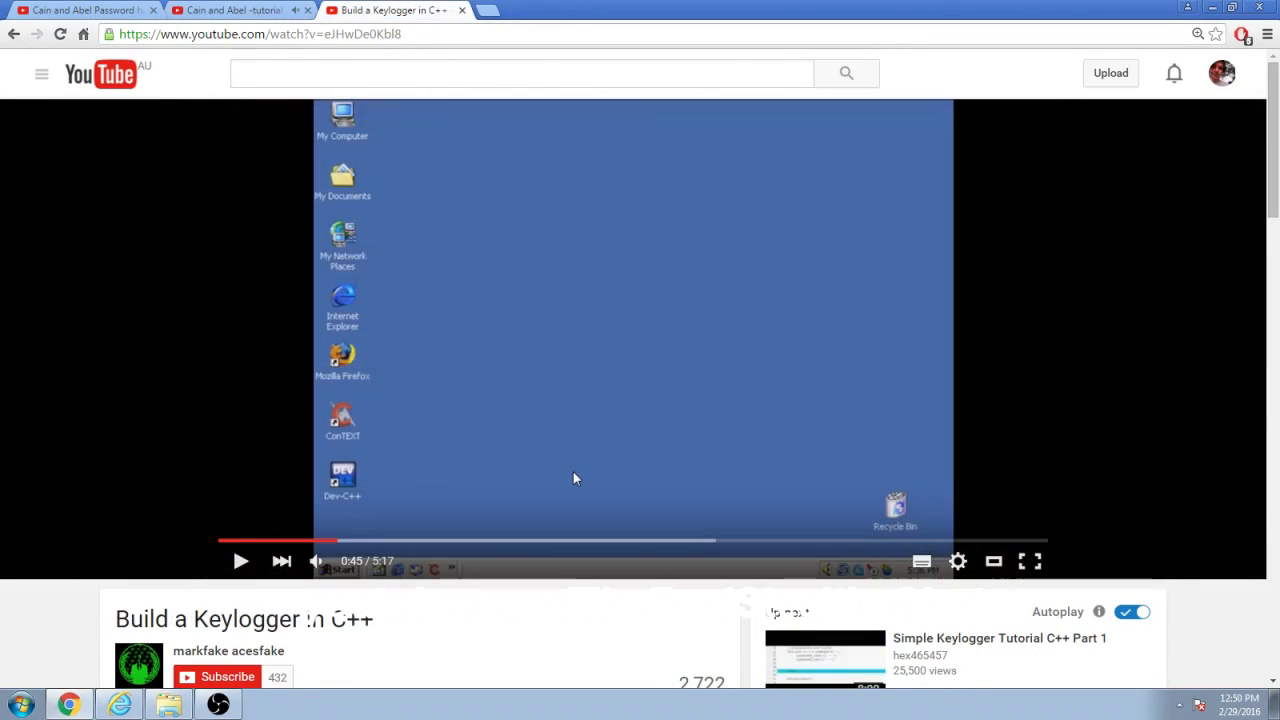
pyautogui.click(632, 338)
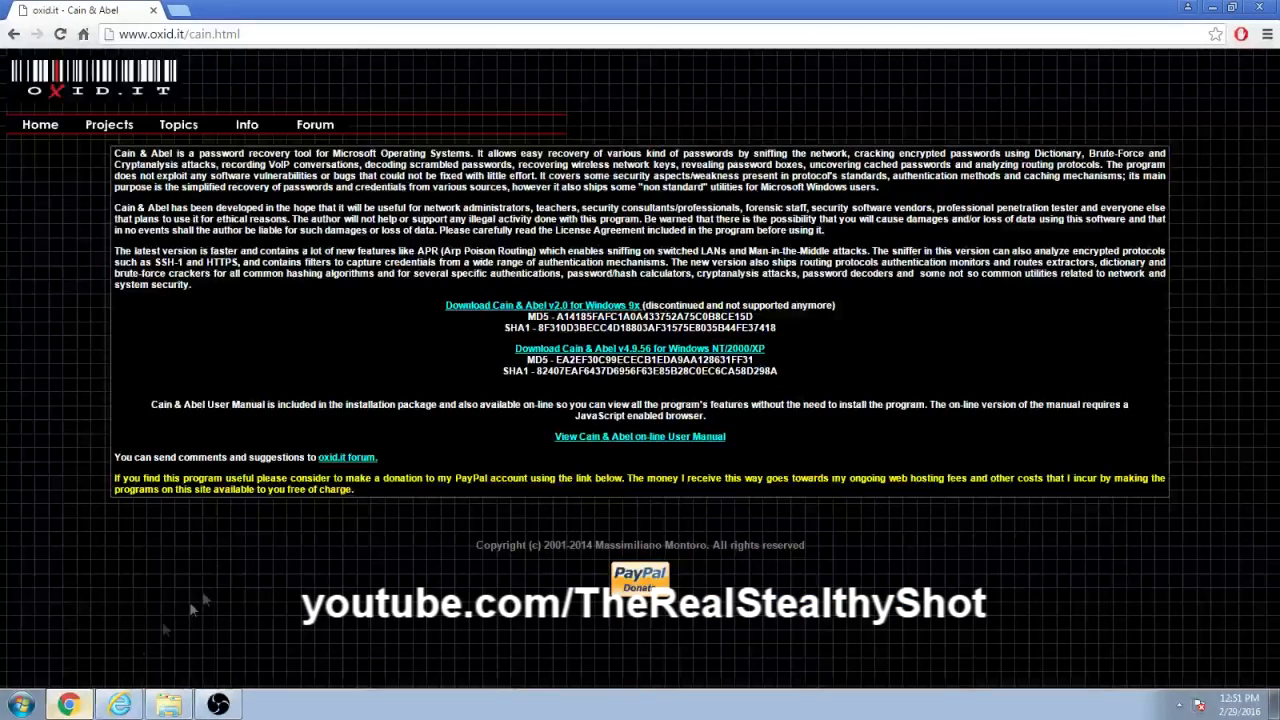
pyautogui.doubleClick(638, 348)
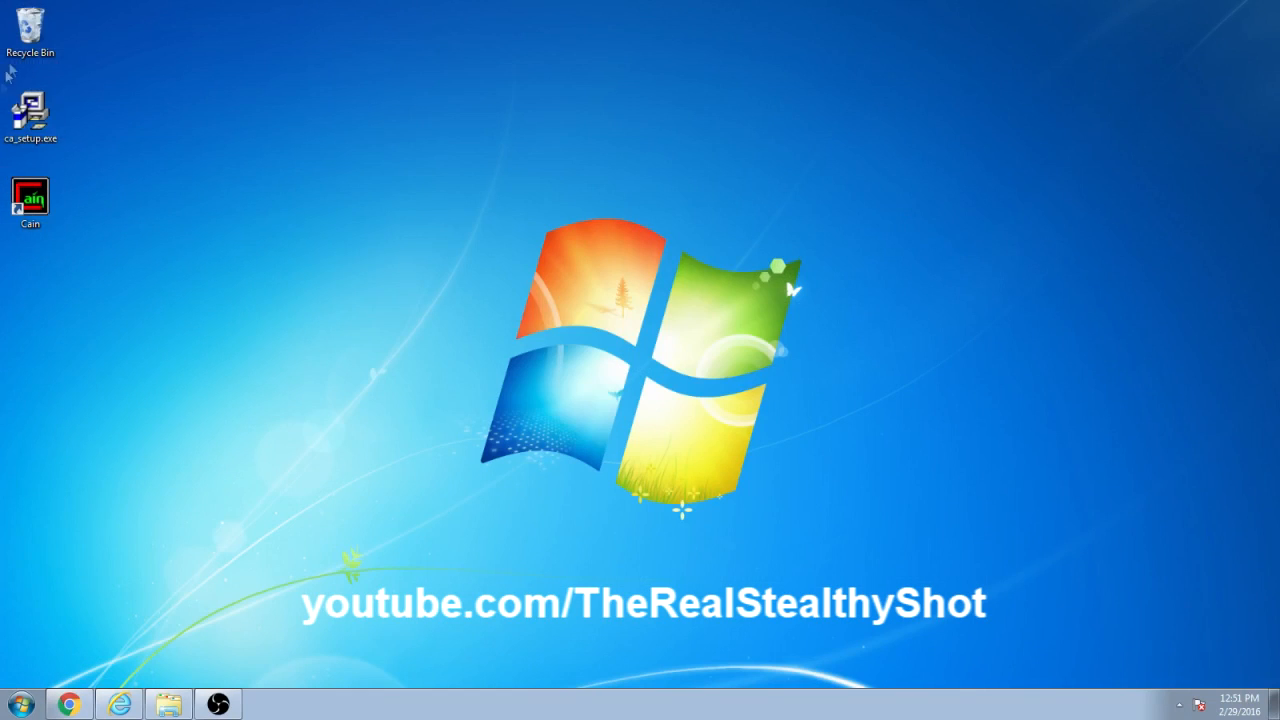
# Launch Cain from its desktop shortcut and dismiss the Windows firewall warning.
pyautogui.click(30, 110)
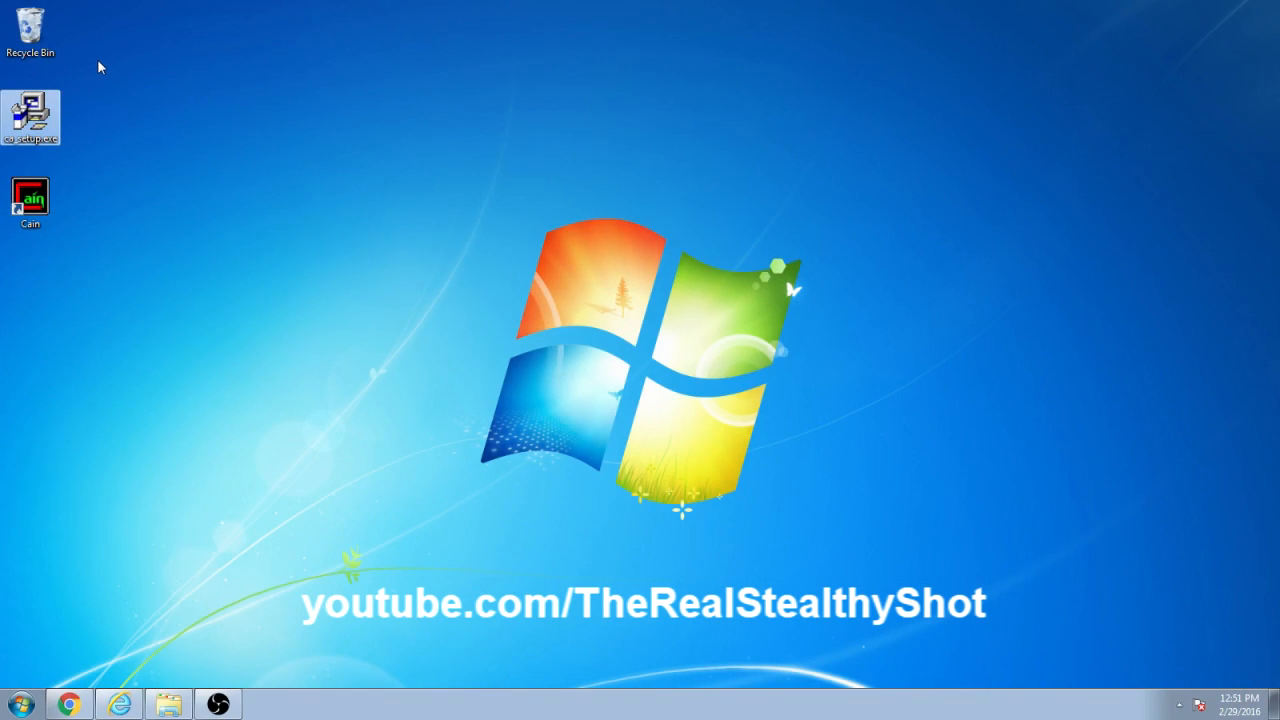
pyautogui.moveTo(100, 162)
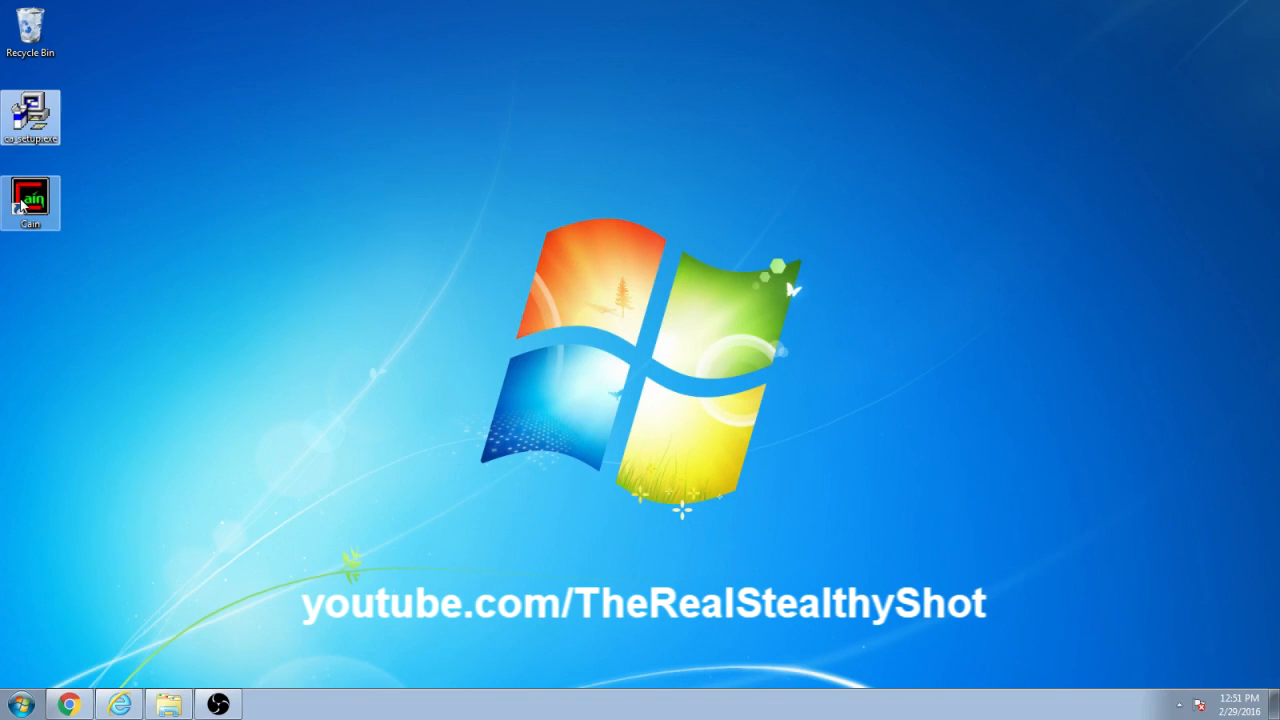
pyautogui.doubleClick(30, 202)
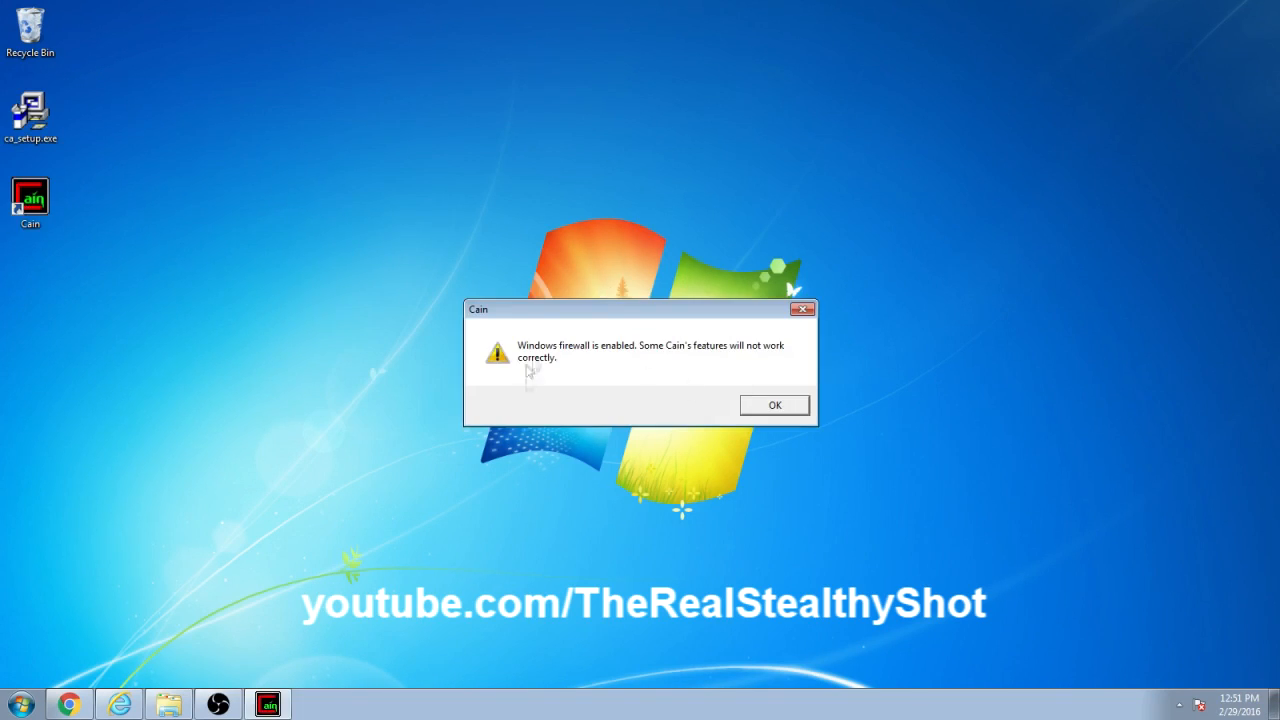
pyautogui.click(774, 404)
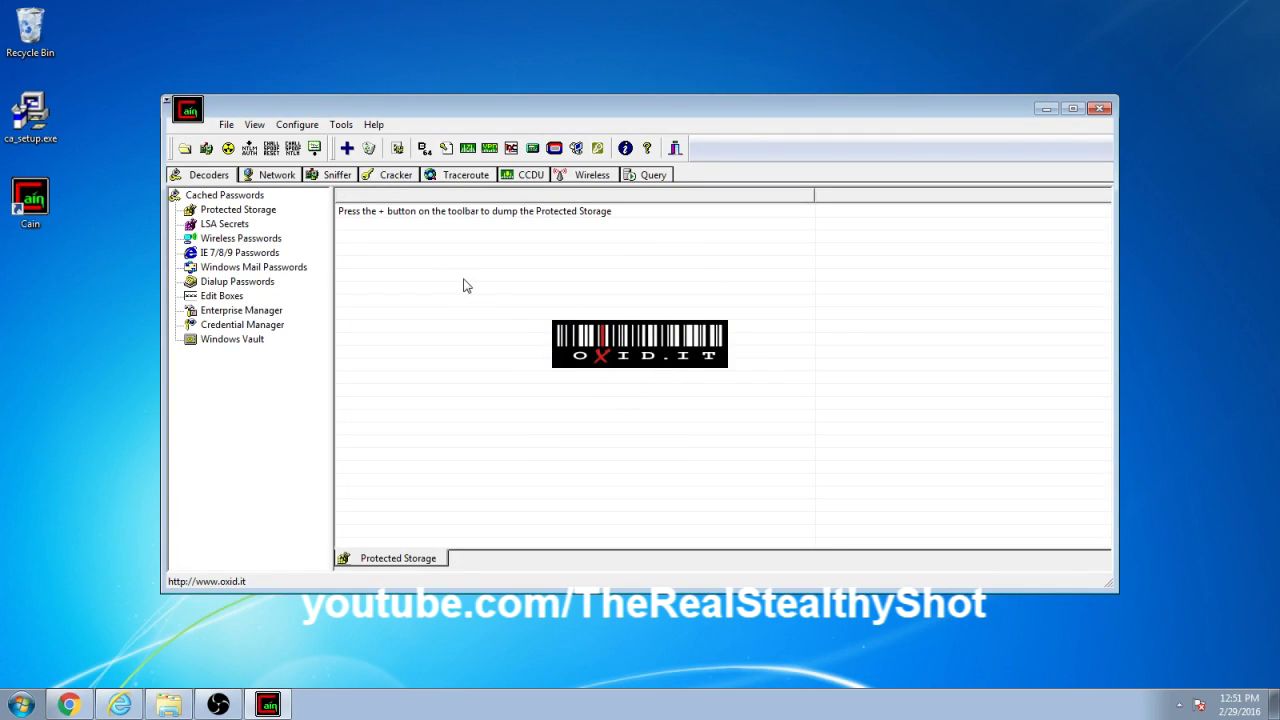
# Import local system LM/NTLM hashes into the Cracker list and select the Test account.
pyautogui.click(389, 174)
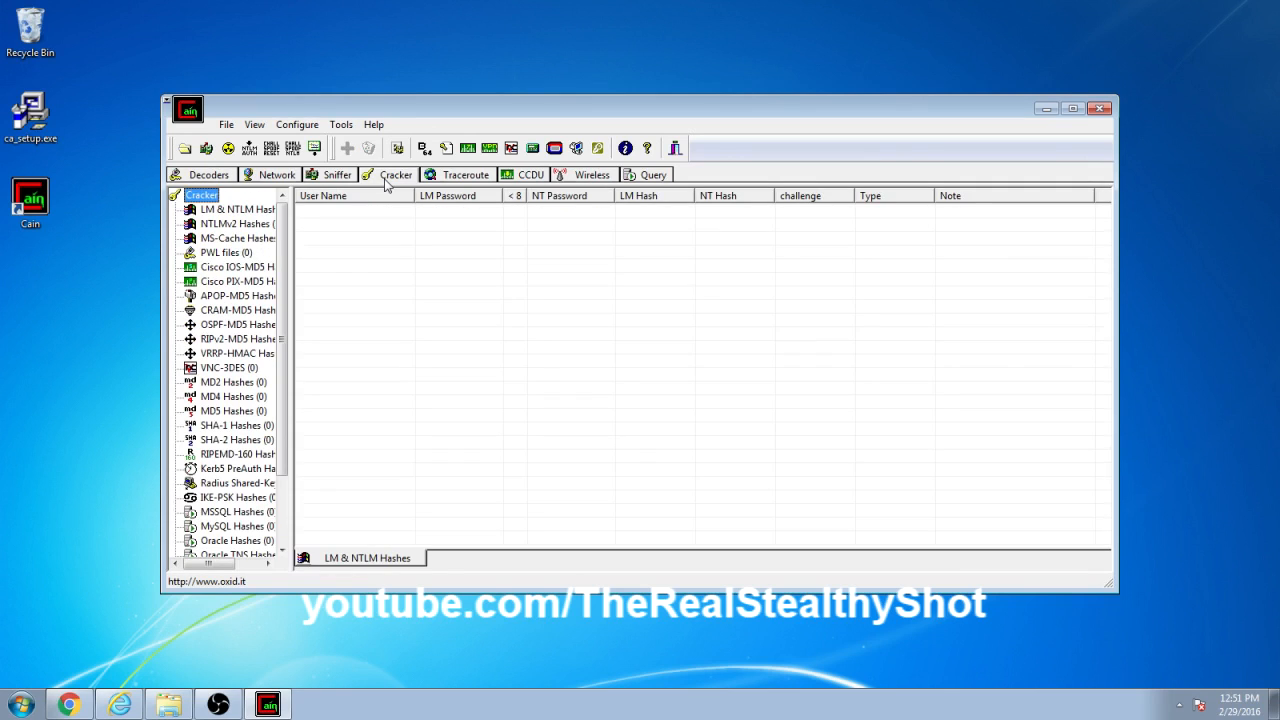
pyautogui.moveTo(368, 160)
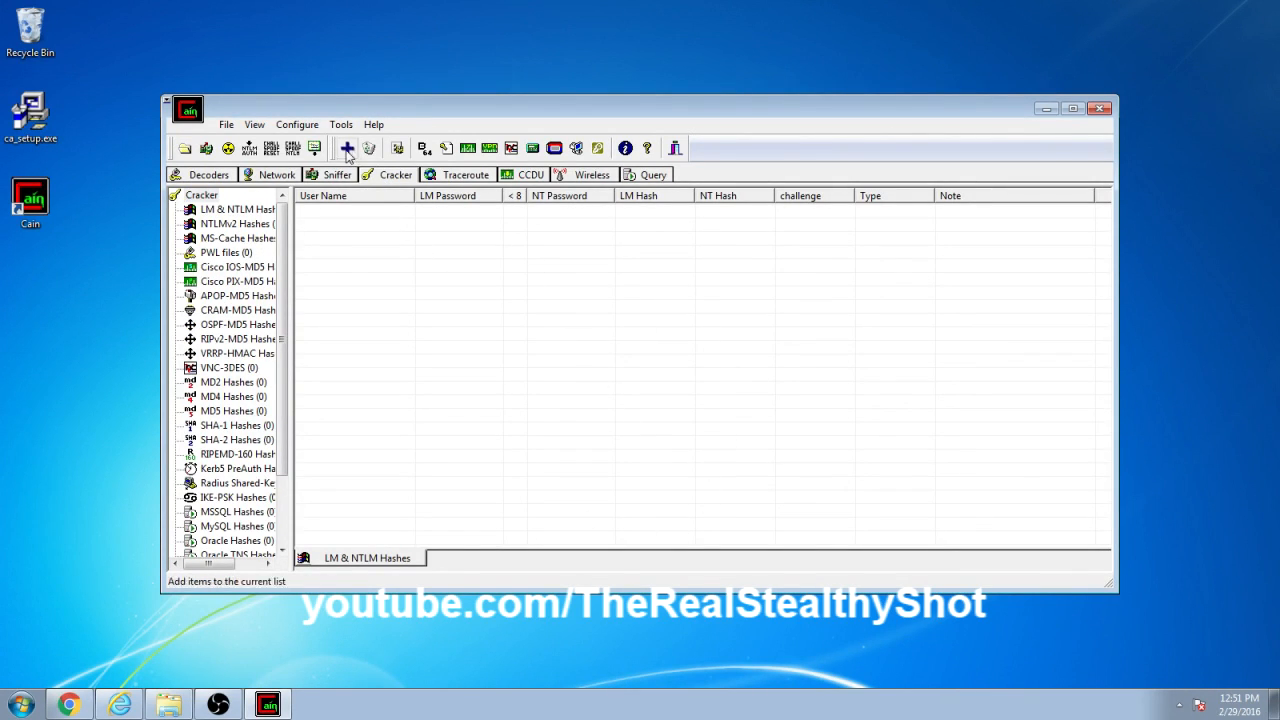
pyautogui.click(346, 148)
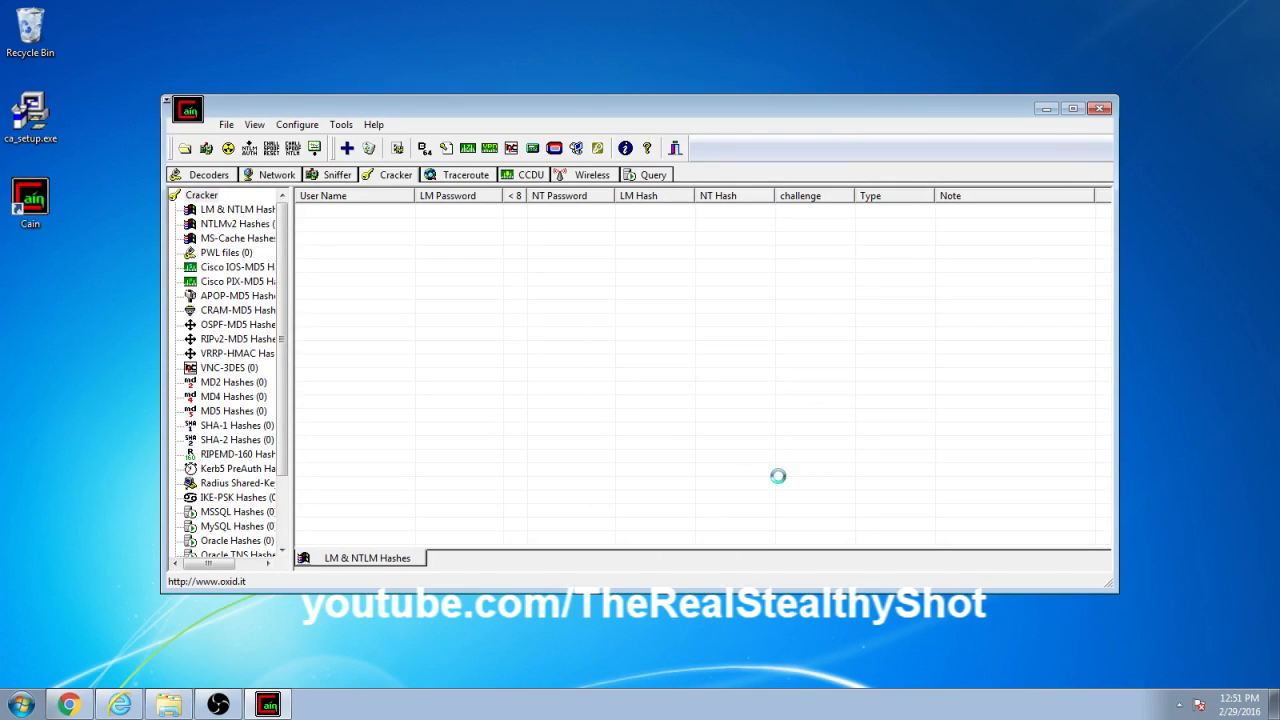
pyautogui.click(347, 148)
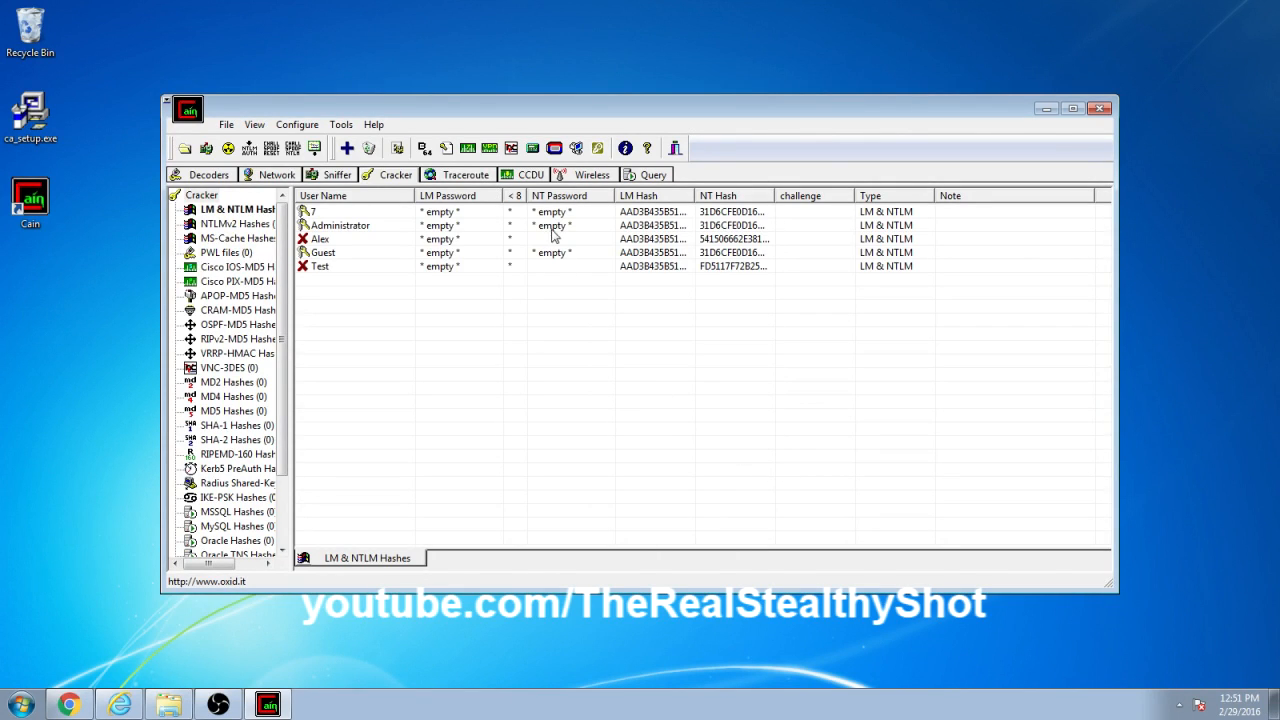
pyautogui.click(320, 266)
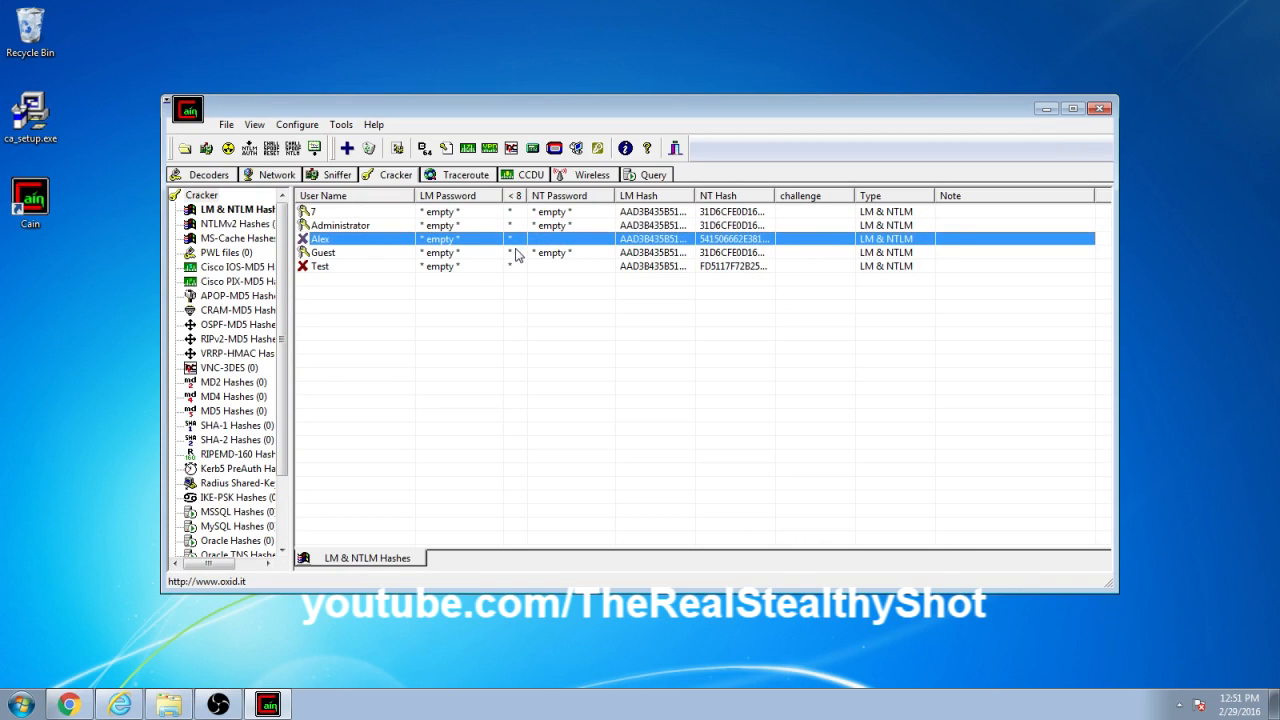
pyautogui.click(320, 266)
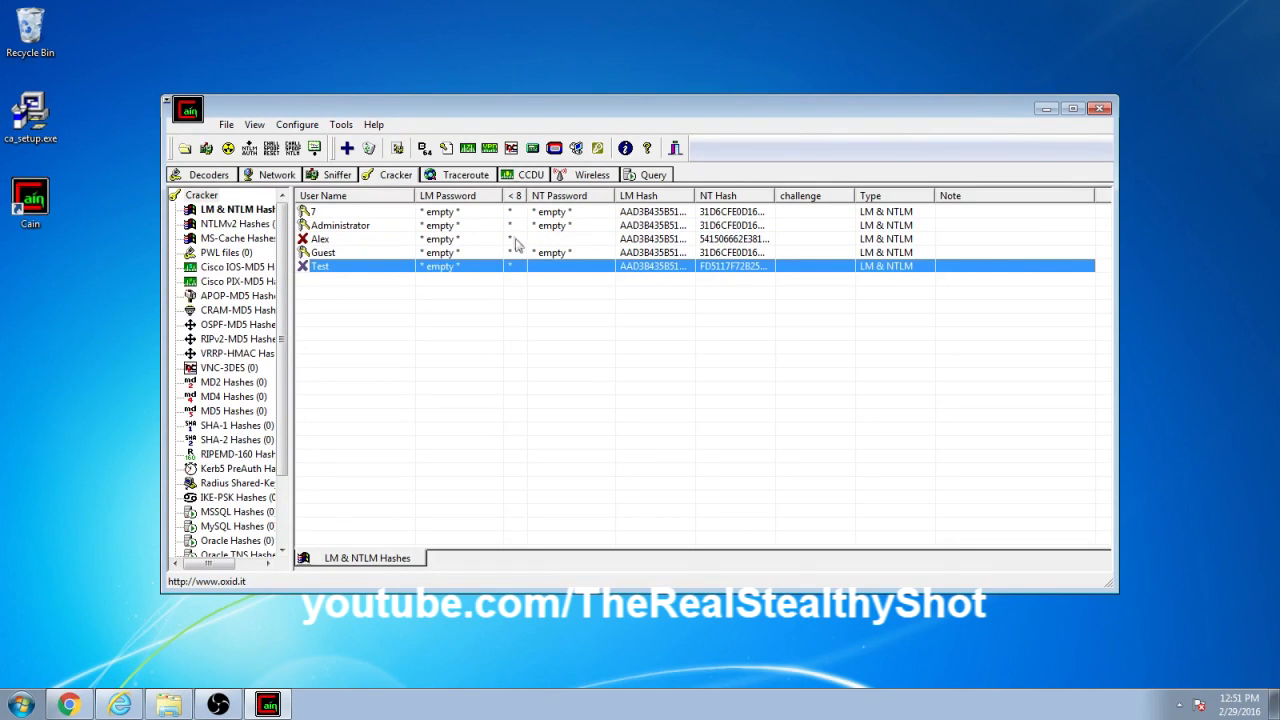
pyautogui.click(350, 238)
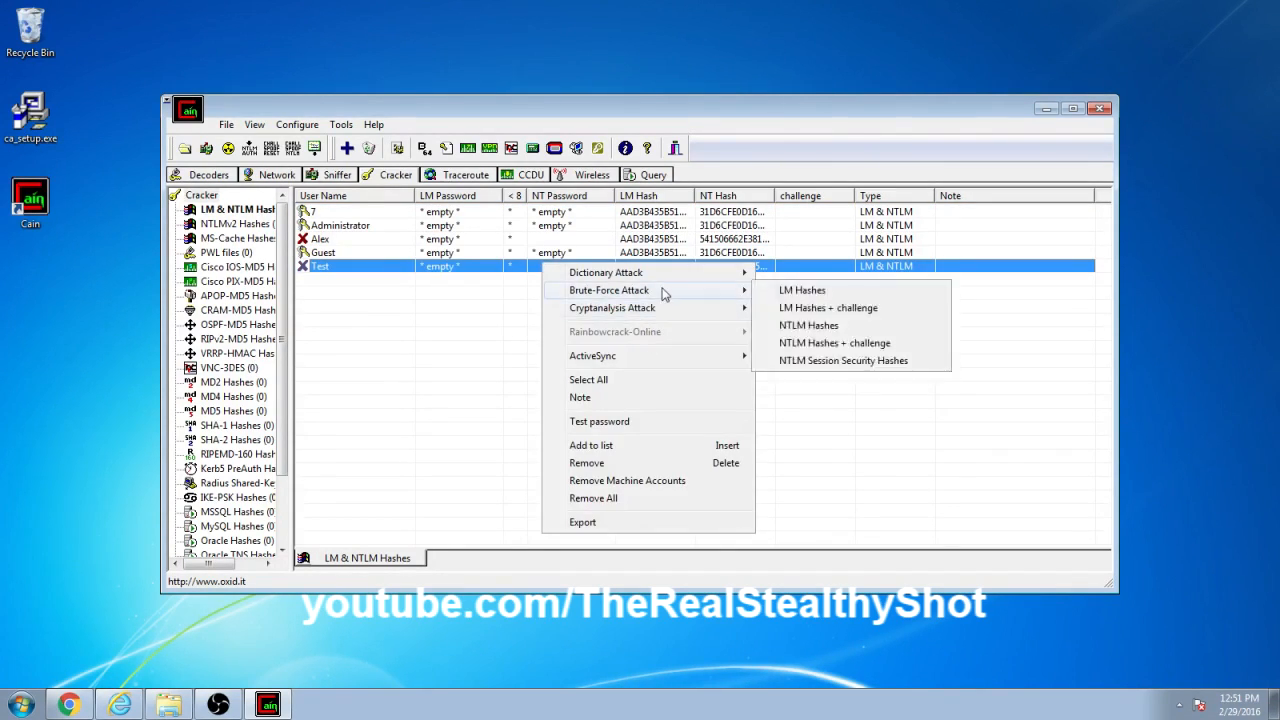
pyautogui.moveTo(613, 302)
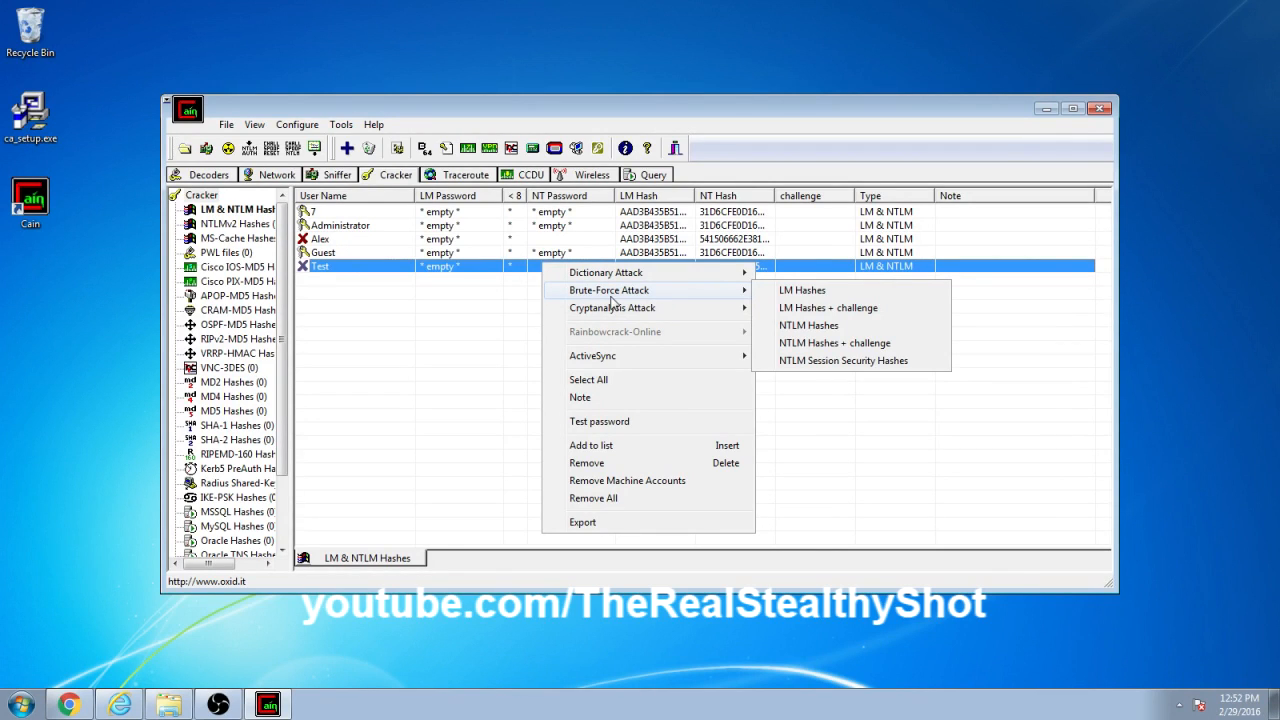
pyautogui.moveTo(808, 325)
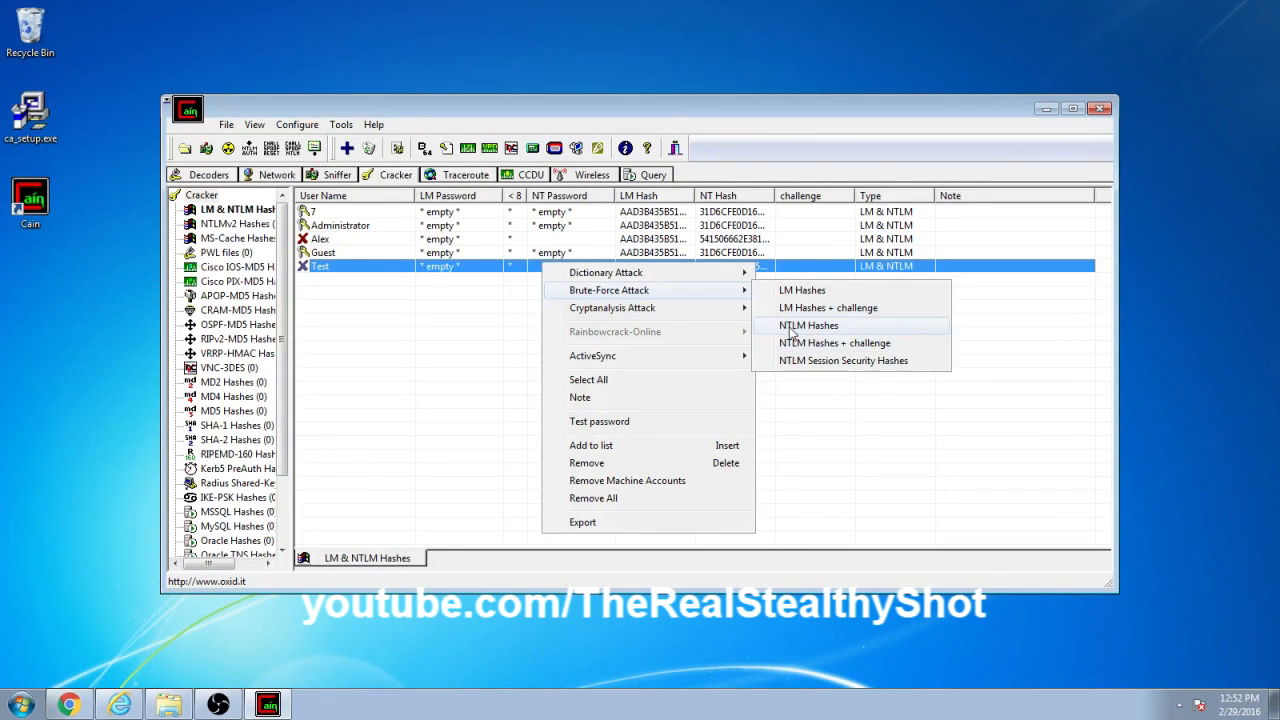
# Choose Brute-Force Attack on NTLM Hashes for the Test account.
pyautogui.click(809, 325)
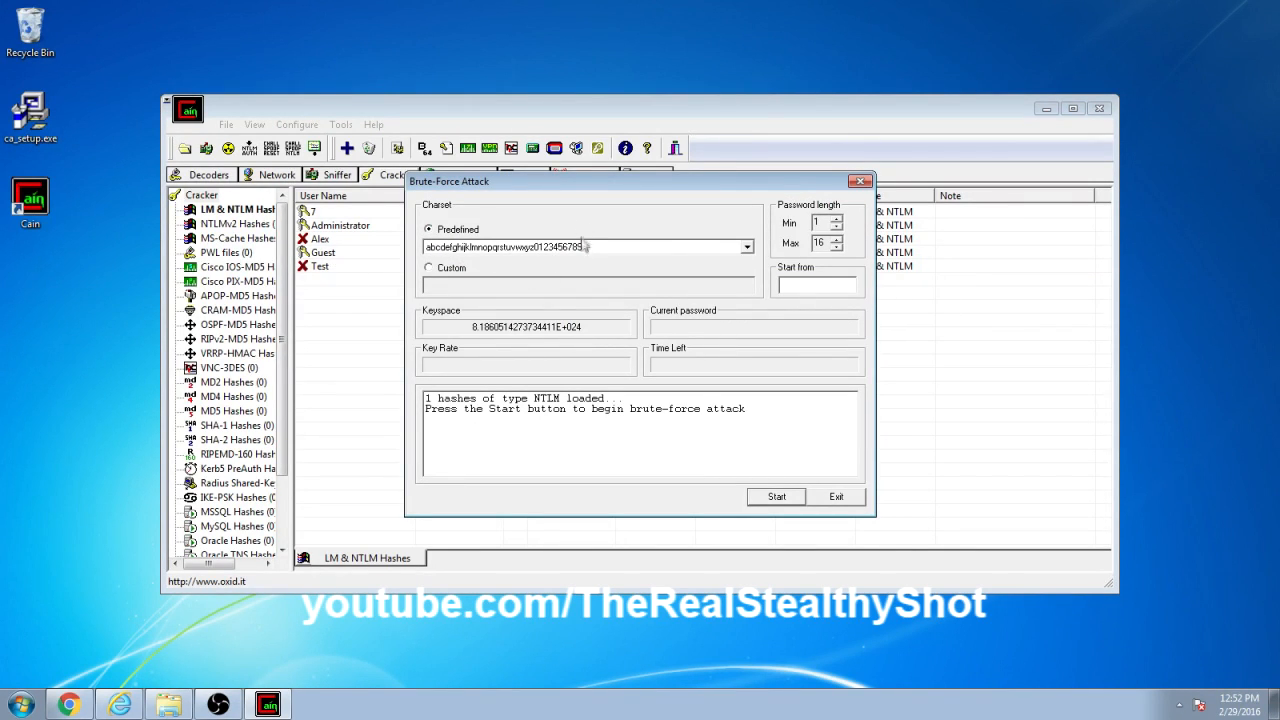
pyautogui.click(746, 247)
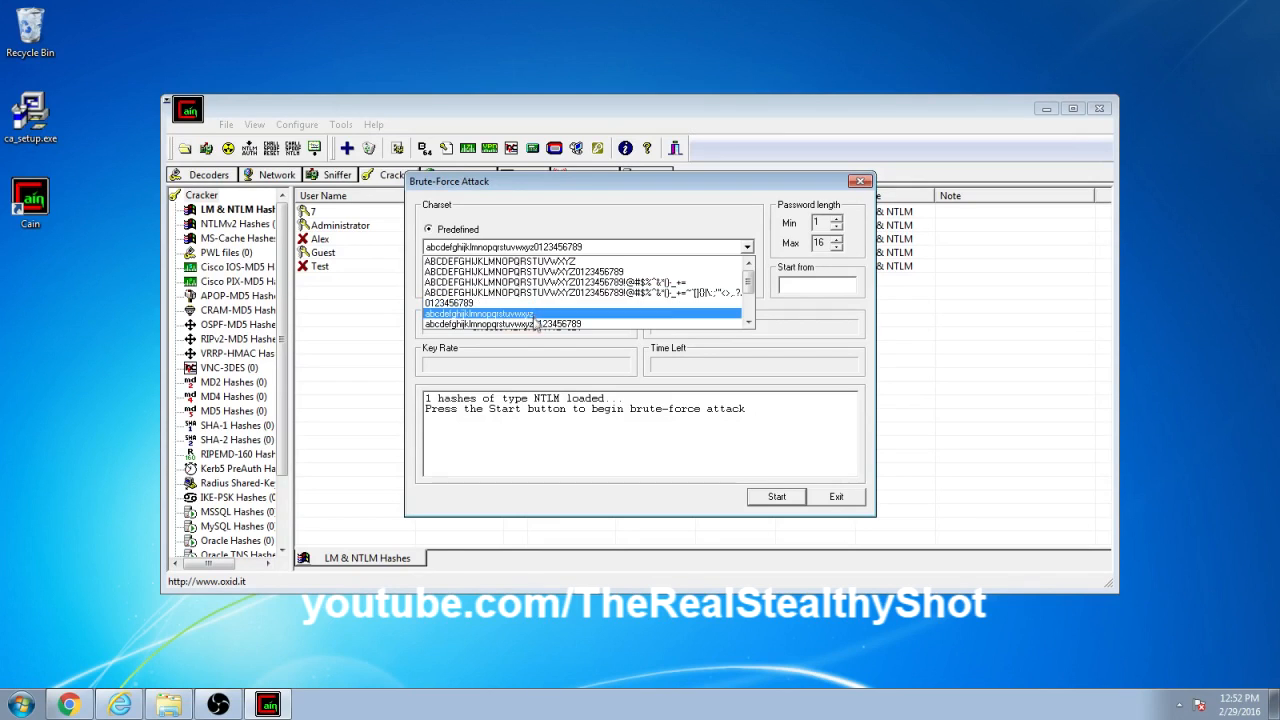
pyautogui.scroll(-3)
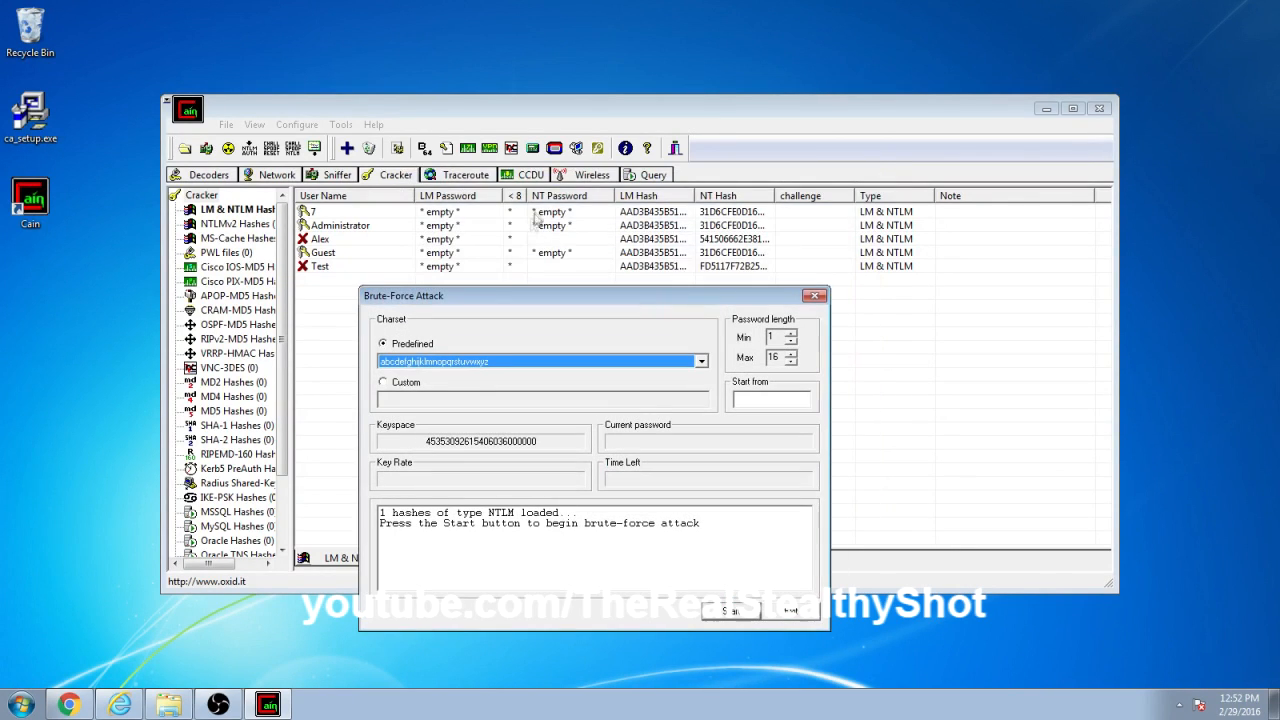
pyautogui.moveTo(793, 374)
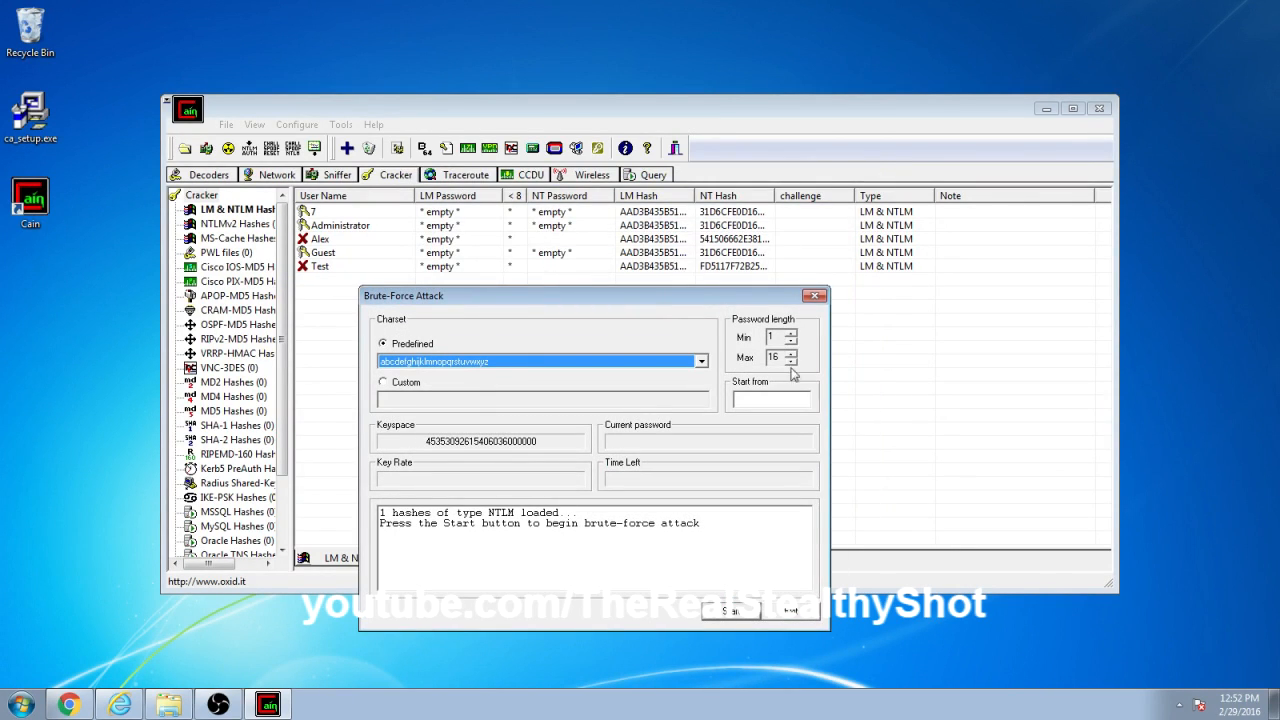
pyautogui.click(791, 360)
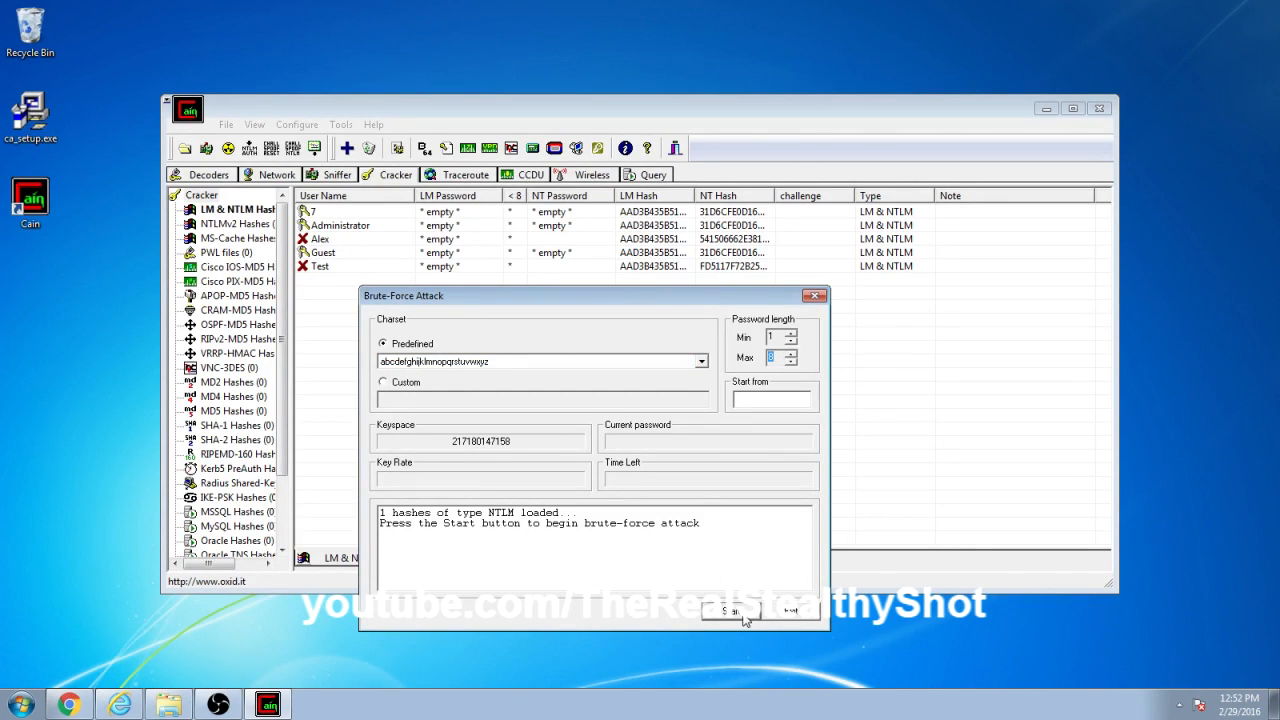
pyautogui.click(731, 611)
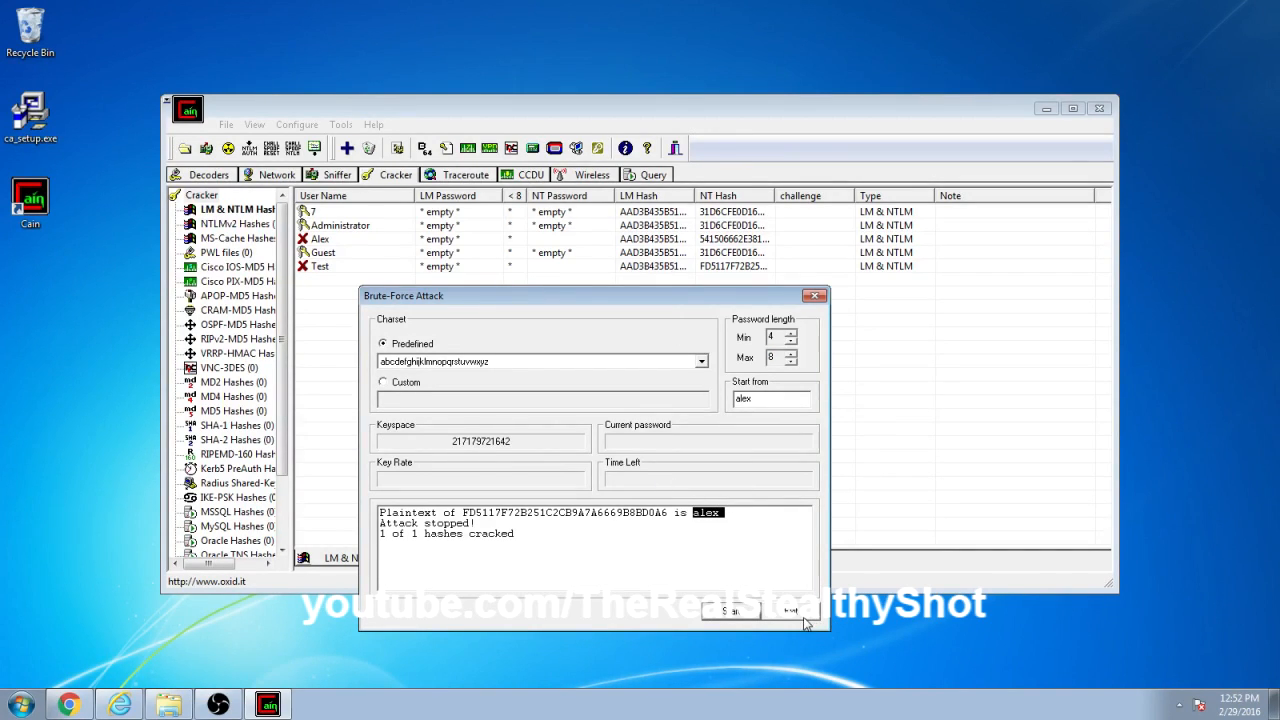
pyautogui.click(790, 611)
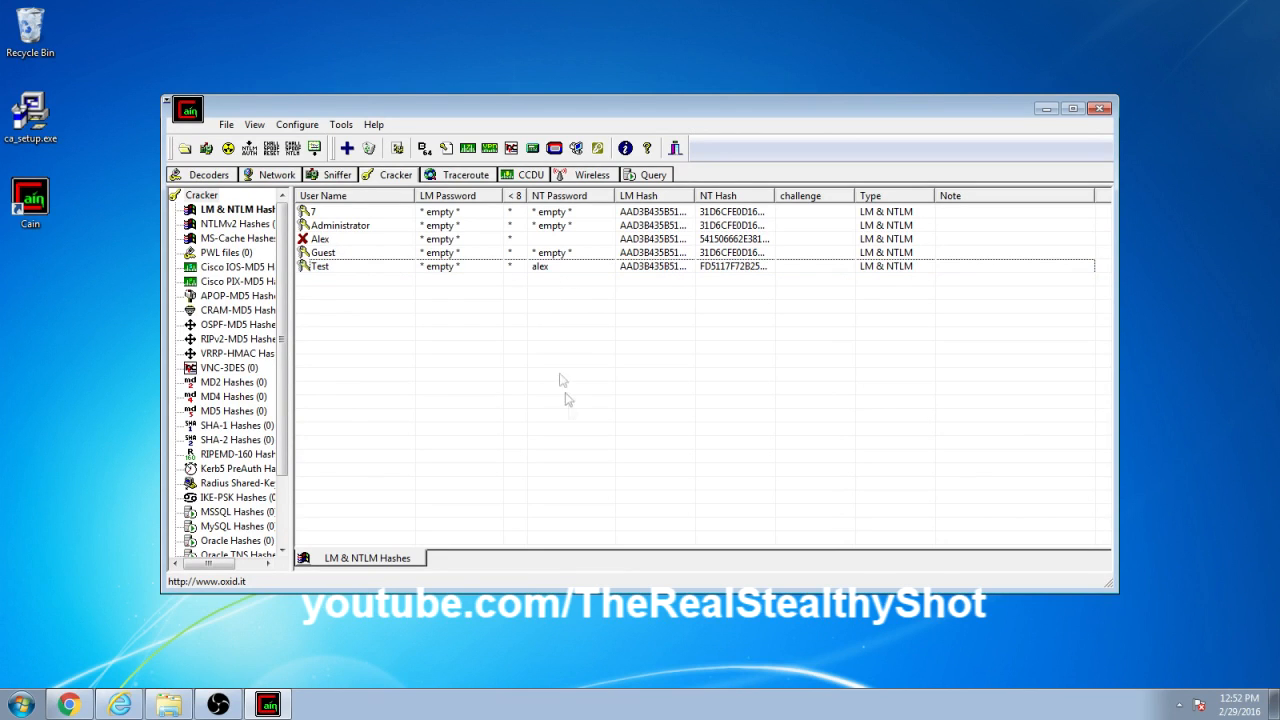
pyautogui.moveTo(268, 645)
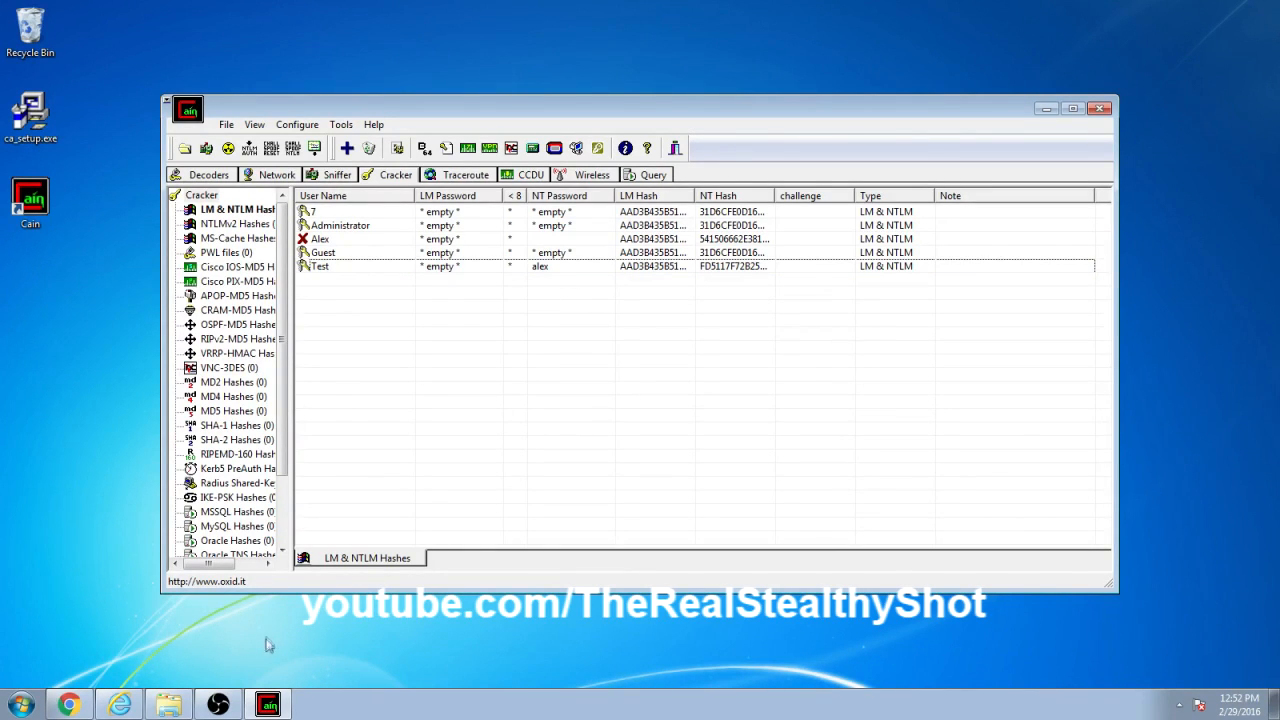